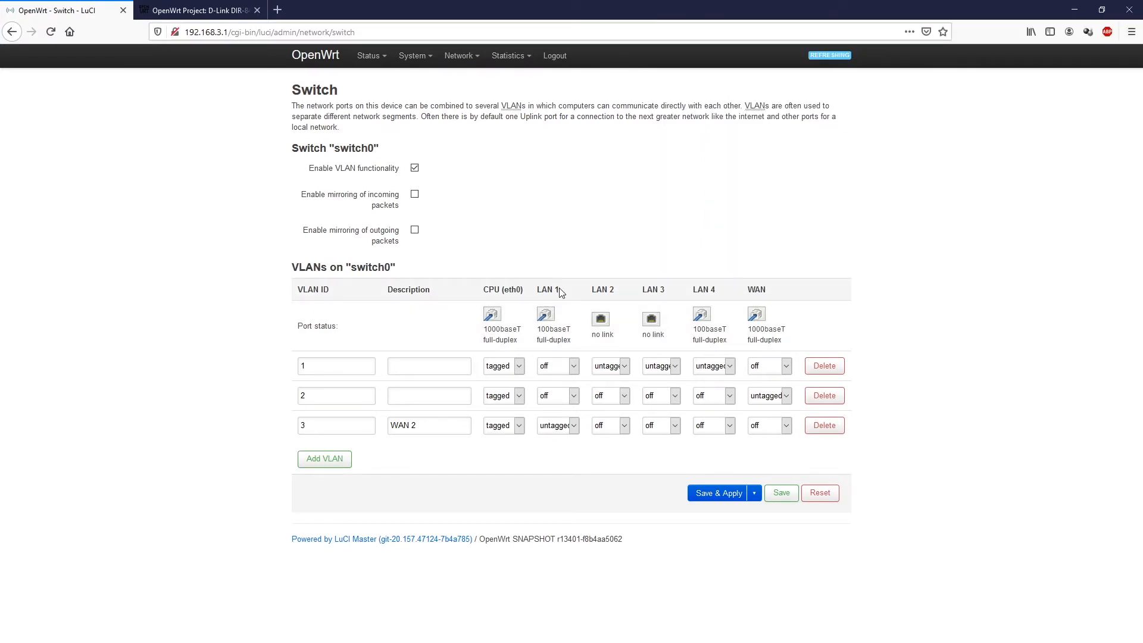
{"action": "mouse_move", "coordinate": [544, 242]}
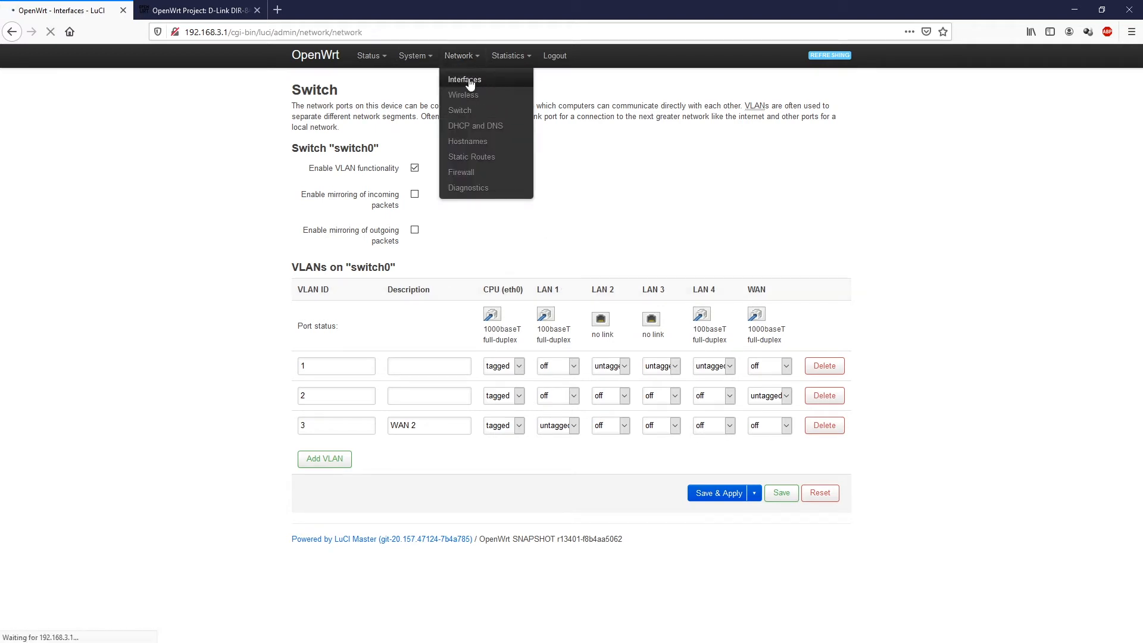
Step: Open the Network > Interfaces overview listing the LAN and WAN interfaces
{"action": "left_click", "coordinate": [464, 79]}
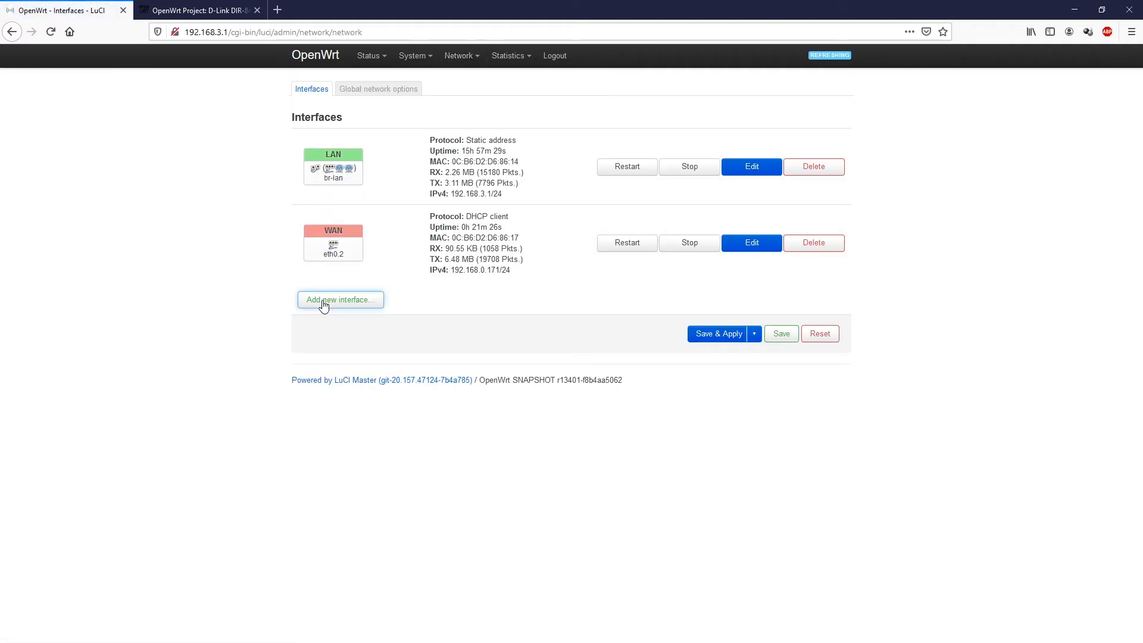
Step: Add interface 'WAN2' as a DHCP client on Switch VLAN eth0.3
{"action": "left_click", "coordinate": [340, 300]}
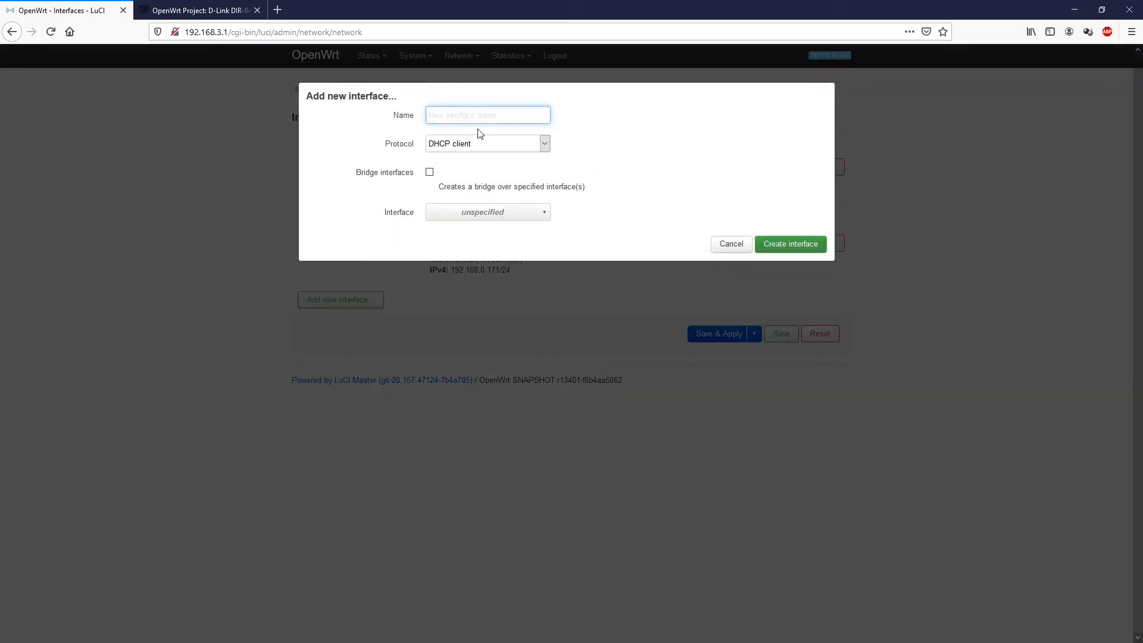
{"action": "left_click", "coordinate": [504, 115]}
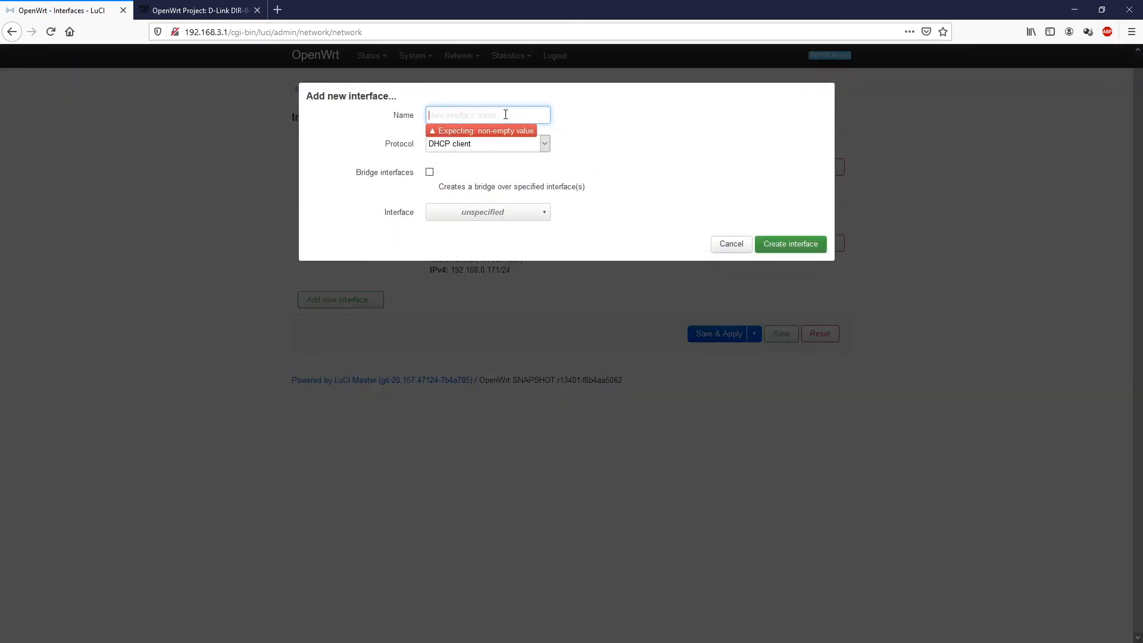
{"action": "type", "text": "WAN2"}
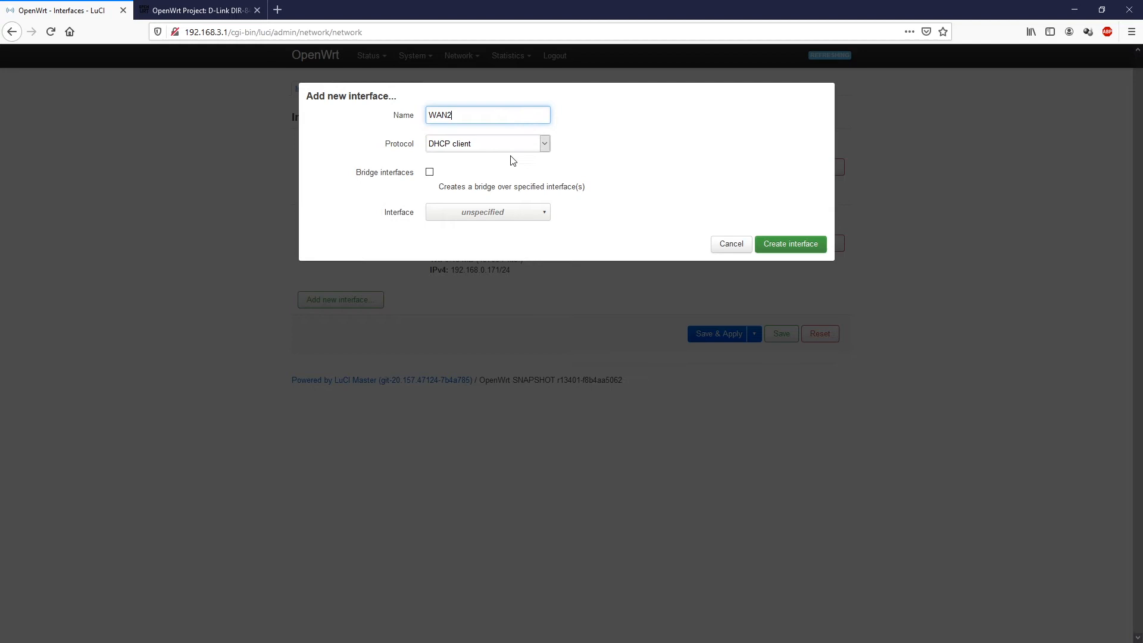
{"action": "mouse_move", "coordinate": [423, 178]}
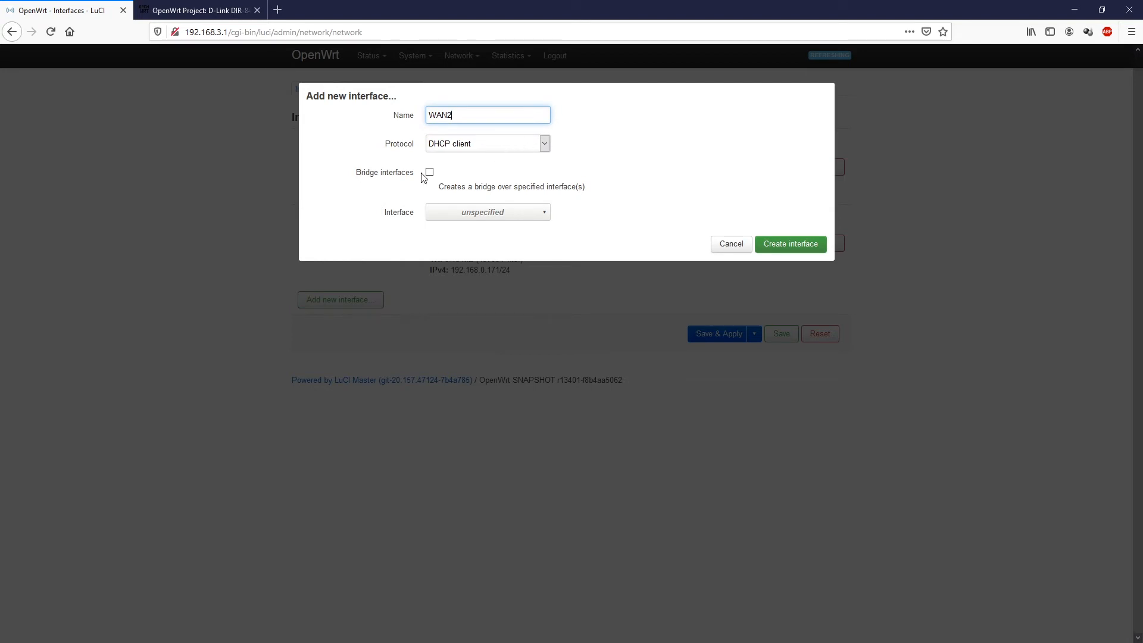
{"action": "mouse_move", "coordinate": [498, 219]}
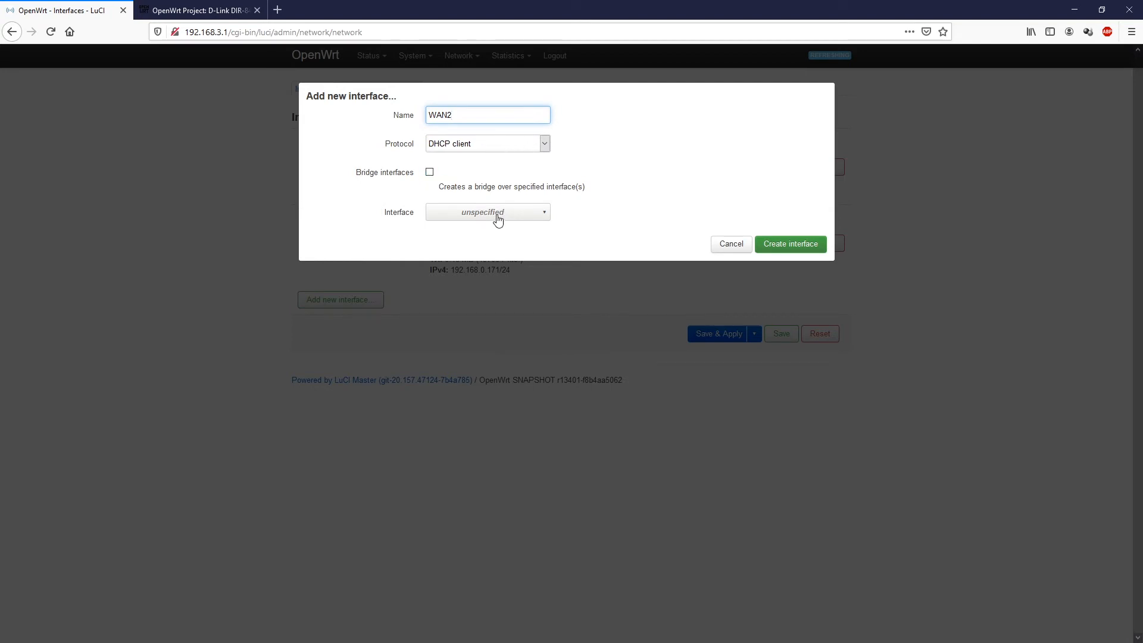
{"action": "left_click", "coordinate": [487, 211]}
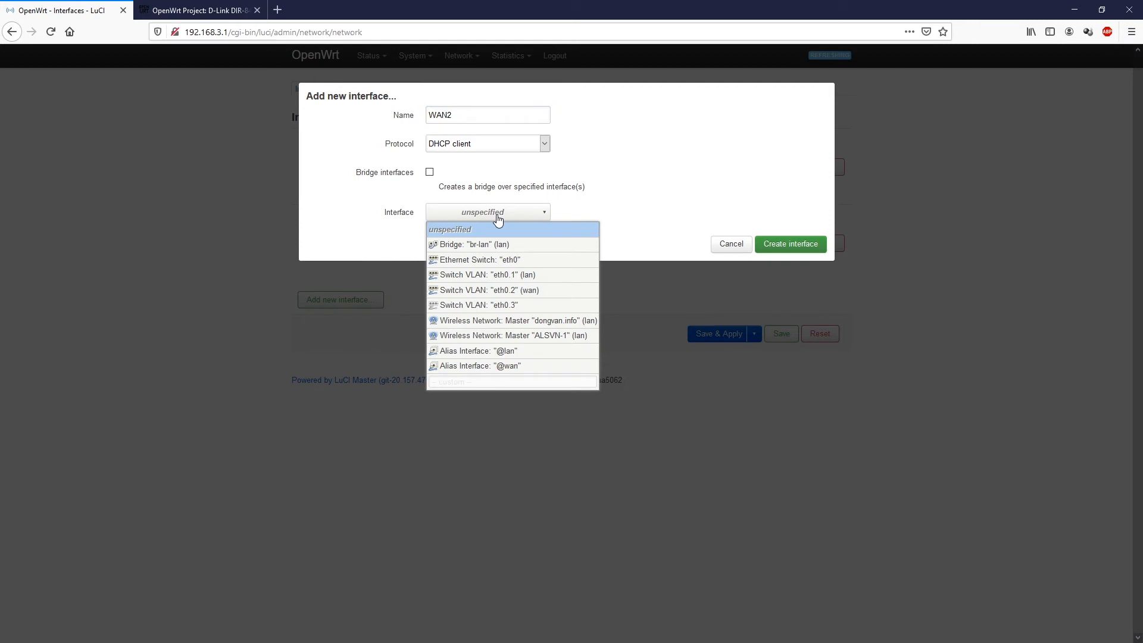
{"action": "mouse_move", "coordinate": [519, 305]}
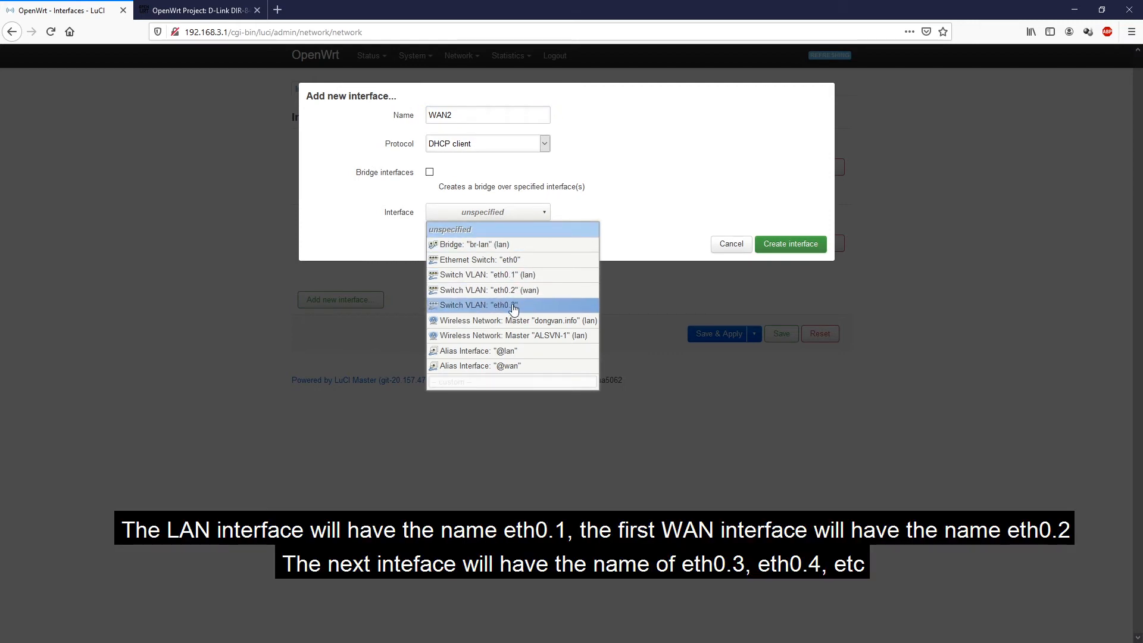
{"action": "mouse_move", "coordinate": [530, 311]}
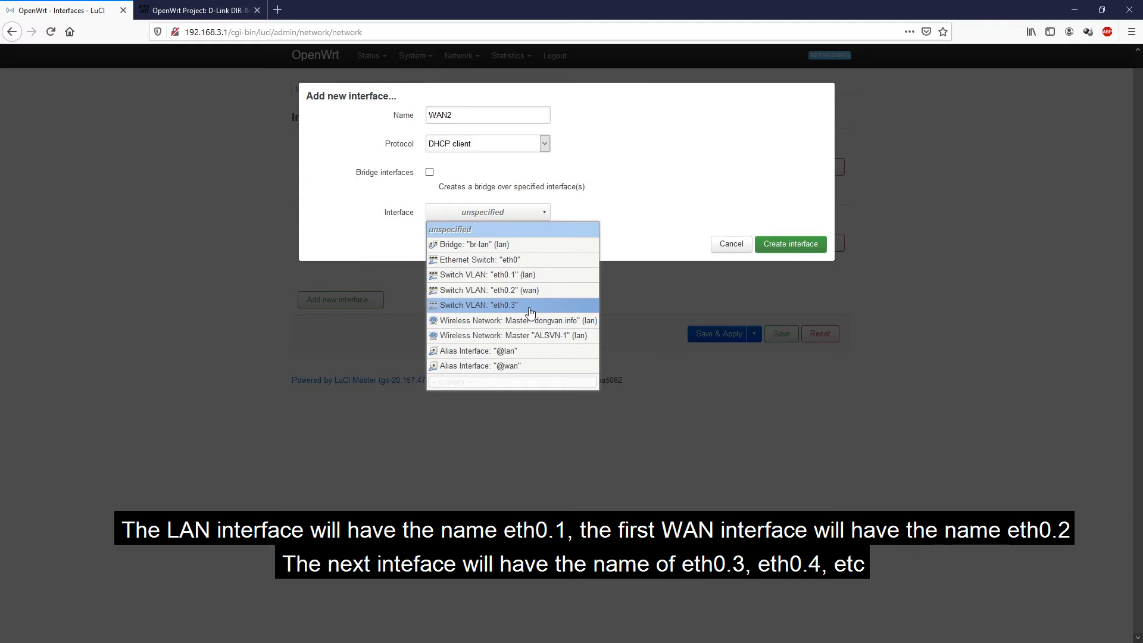
{"action": "left_click", "coordinate": [490, 305]}
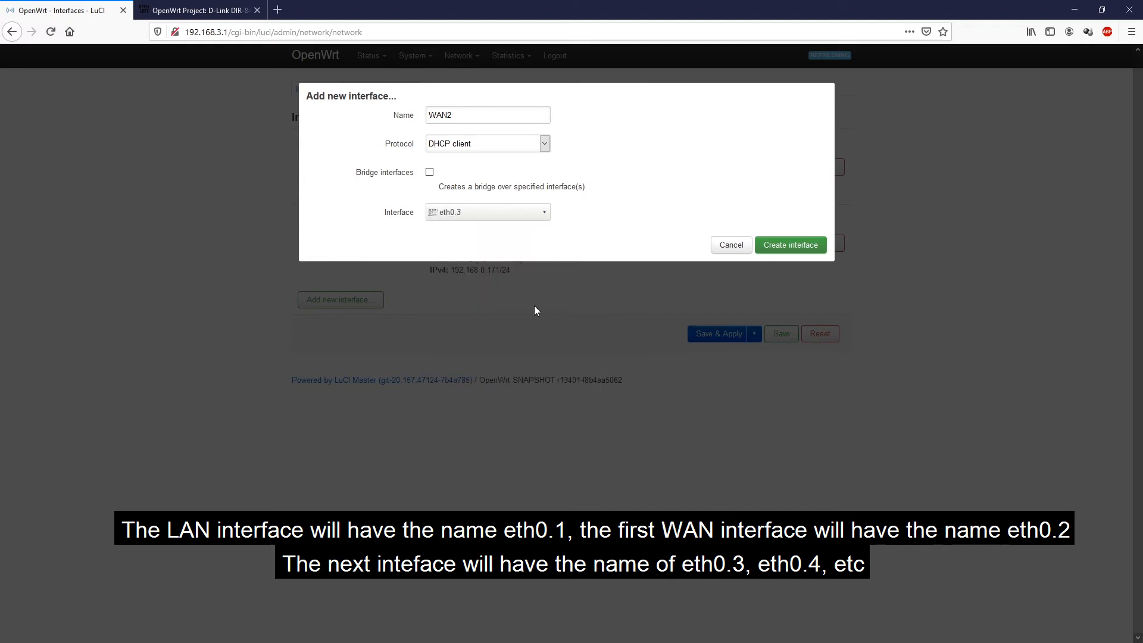
{"action": "mouse_move", "coordinate": [789, 248]}
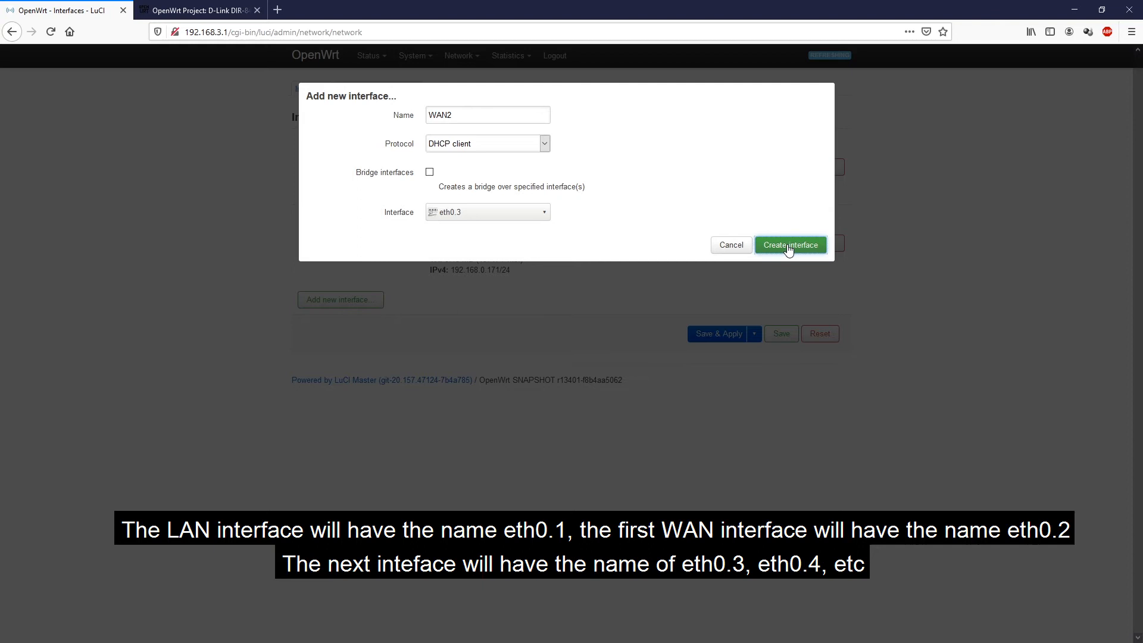
{"action": "left_click", "coordinate": [790, 245]}
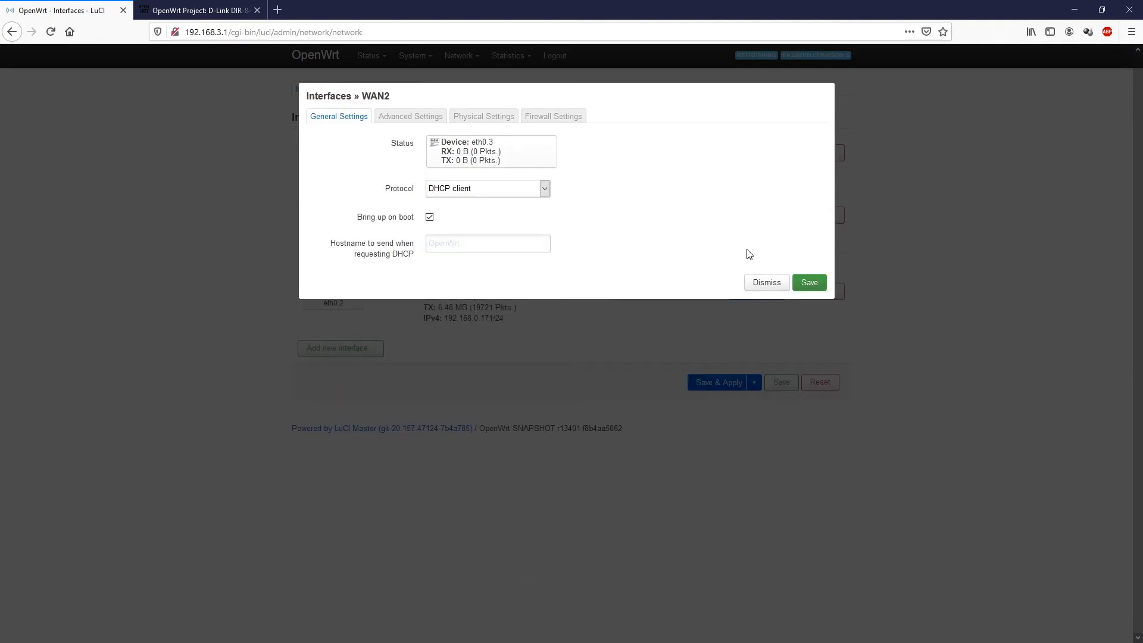
Step: Save the WAN2 settings and Save & Apply the pending interface changes
{"action": "left_click", "coordinate": [809, 282]}
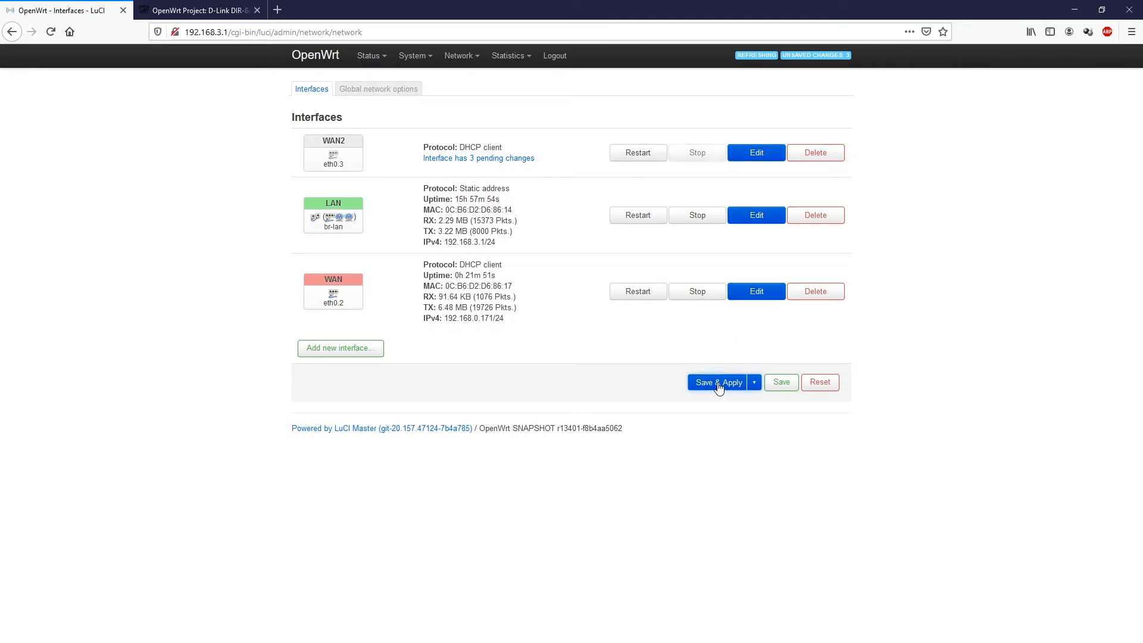
{"action": "left_click", "coordinate": [717, 382]}
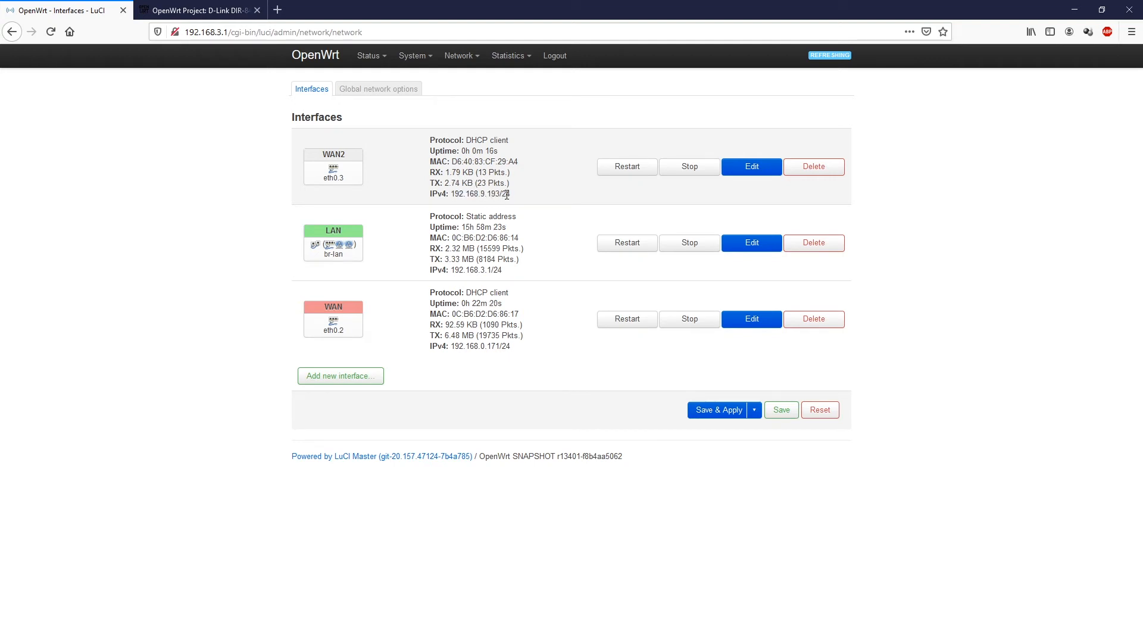
{"action": "mouse_move", "coordinate": [484, 113]}
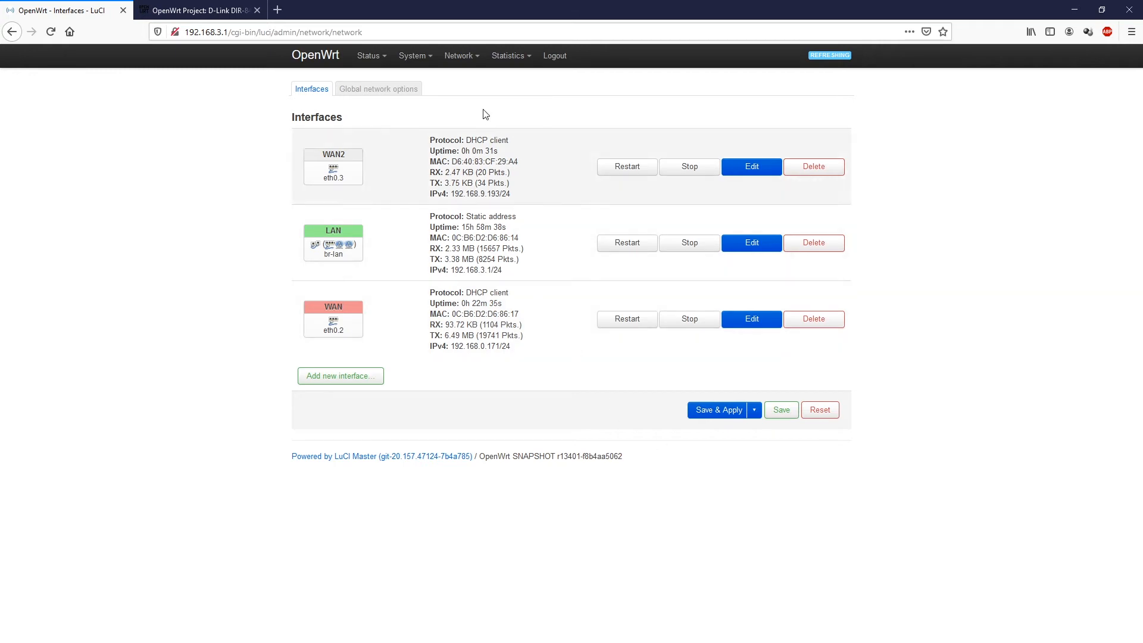
Step: Go to the Network > Switch VLAN configuration page
{"action": "left_click", "coordinate": [459, 55]}
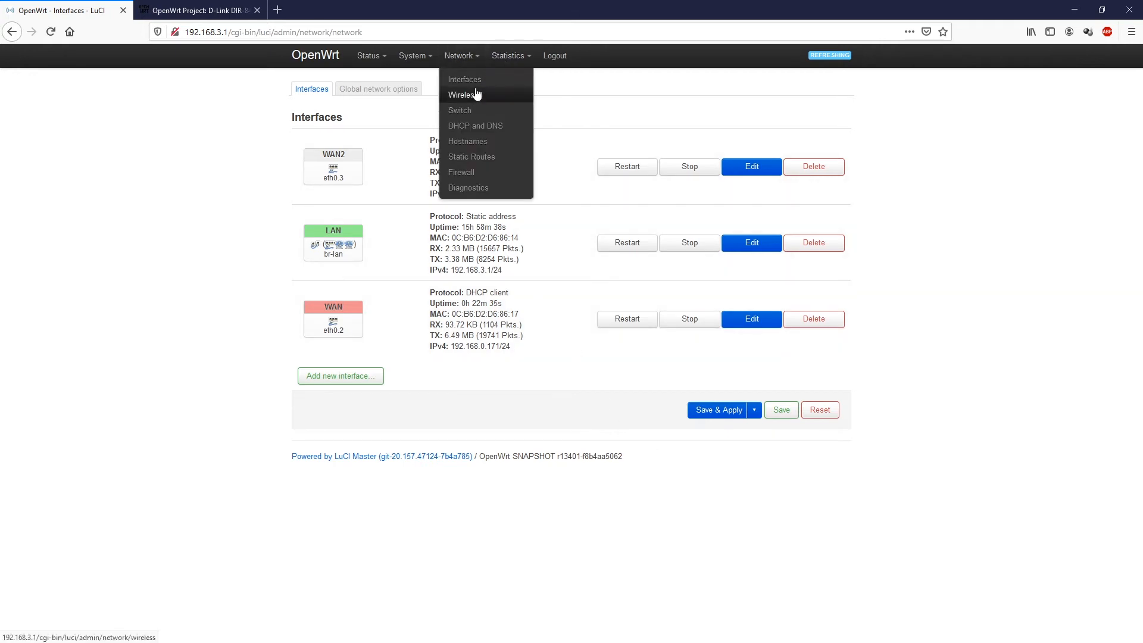
{"action": "left_click", "coordinate": [459, 110]}
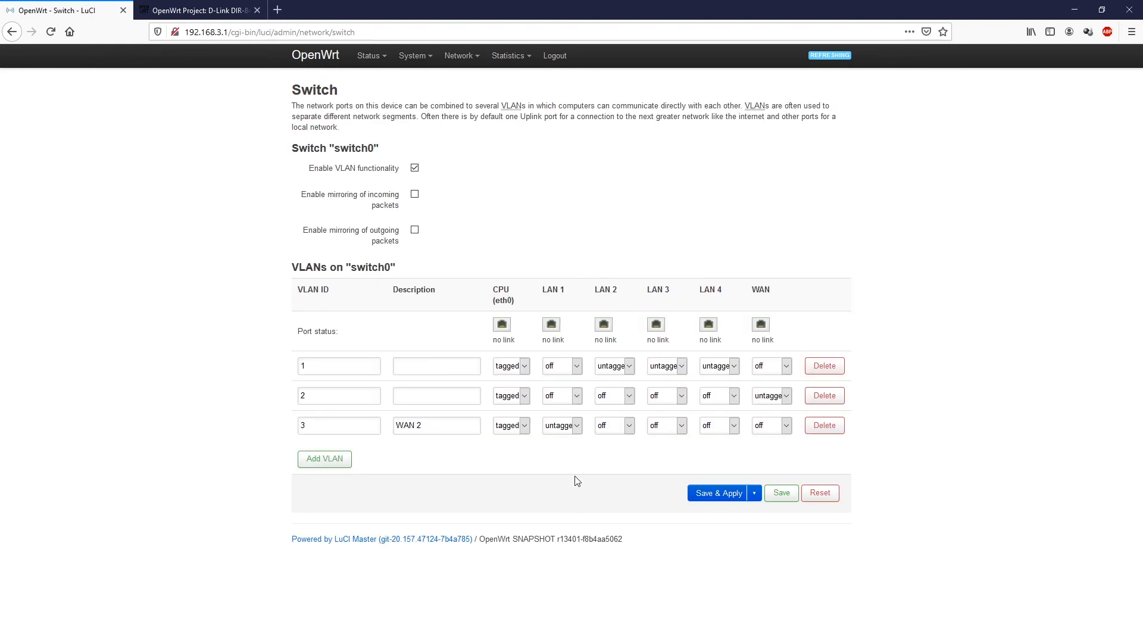
{"action": "mouse_move", "coordinate": [584, 474]}
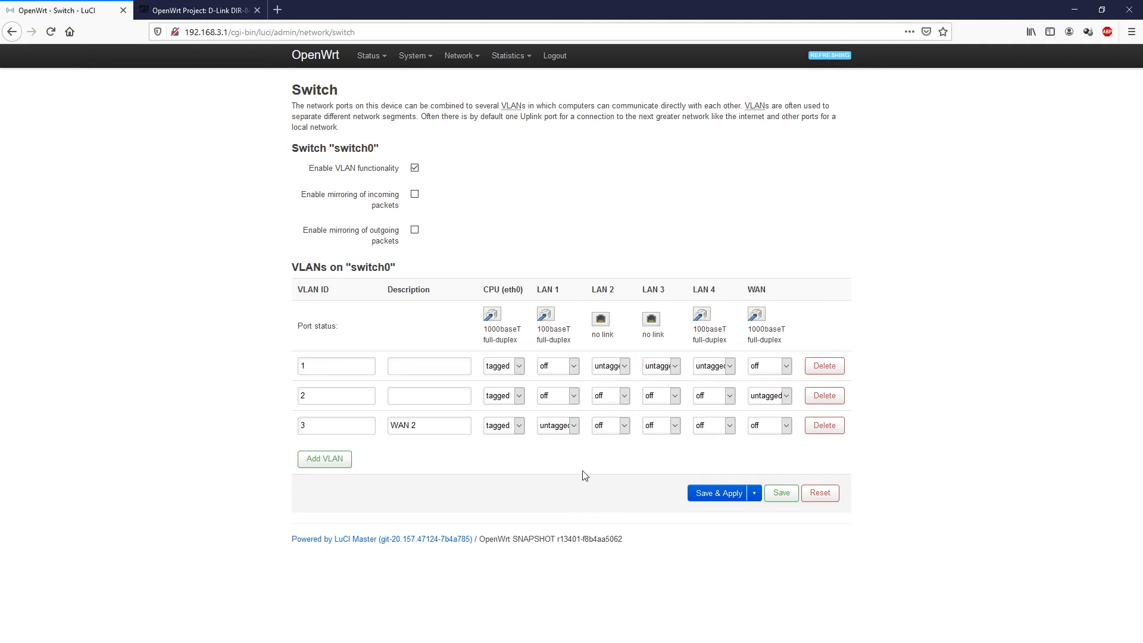
{"action": "mouse_move", "coordinate": [618, 371]}
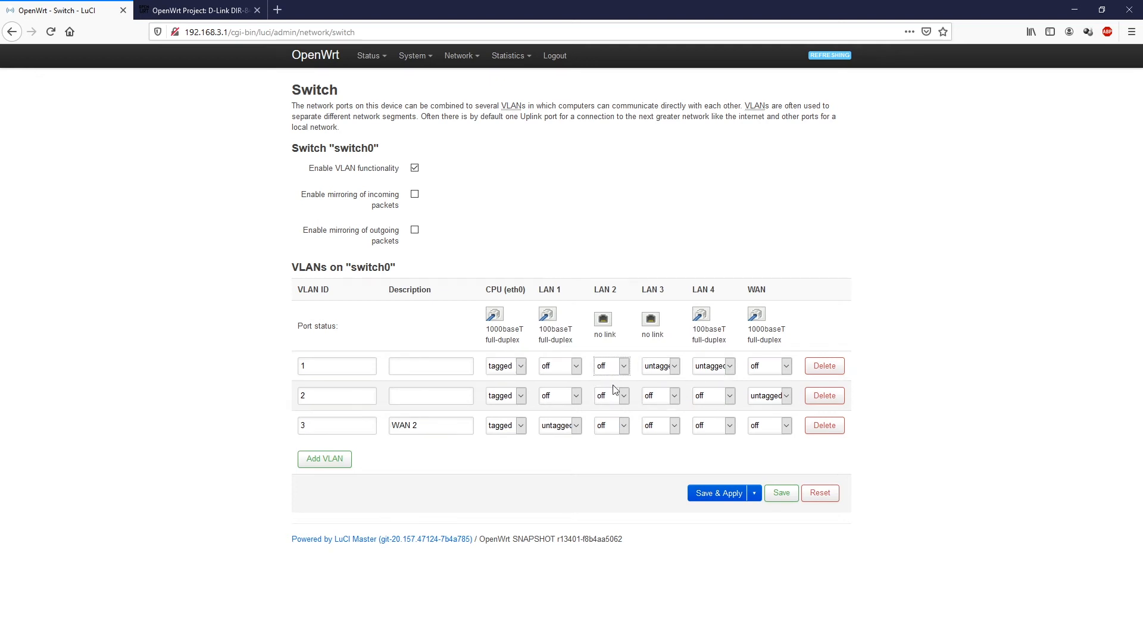
{"action": "mouse_move", "coordinate": [331, 464]}
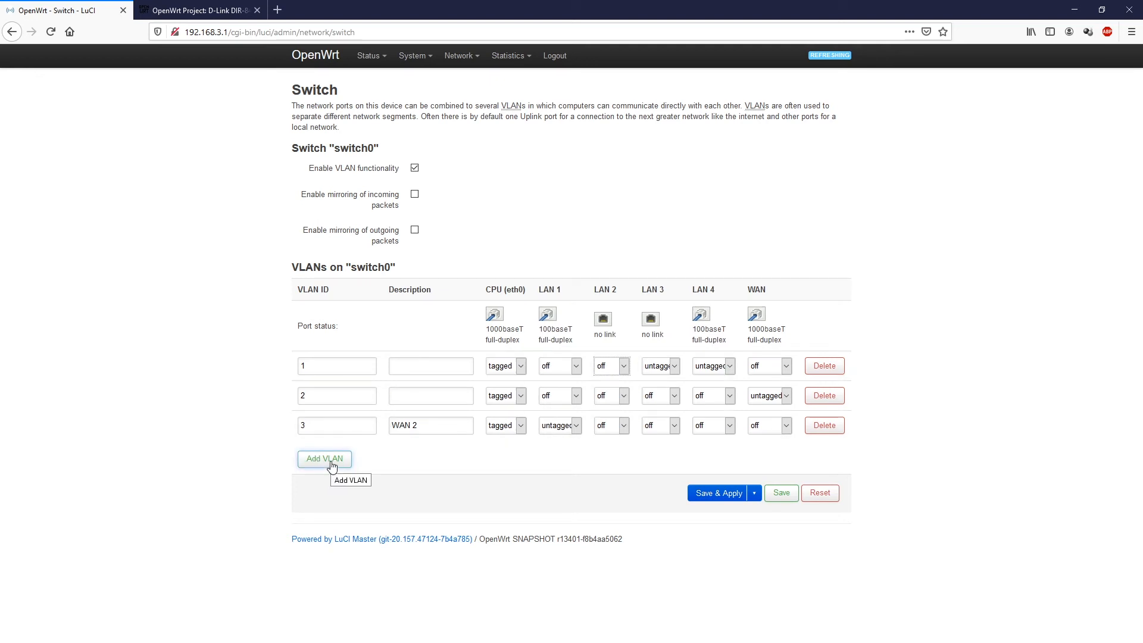
Step: Give VLAN 4 description 'WAN 3', CPU (eth0) tagged, LAN 2 untagged, and Save & Apply
{"action": "left_click", "coordinate": [324, 459]}
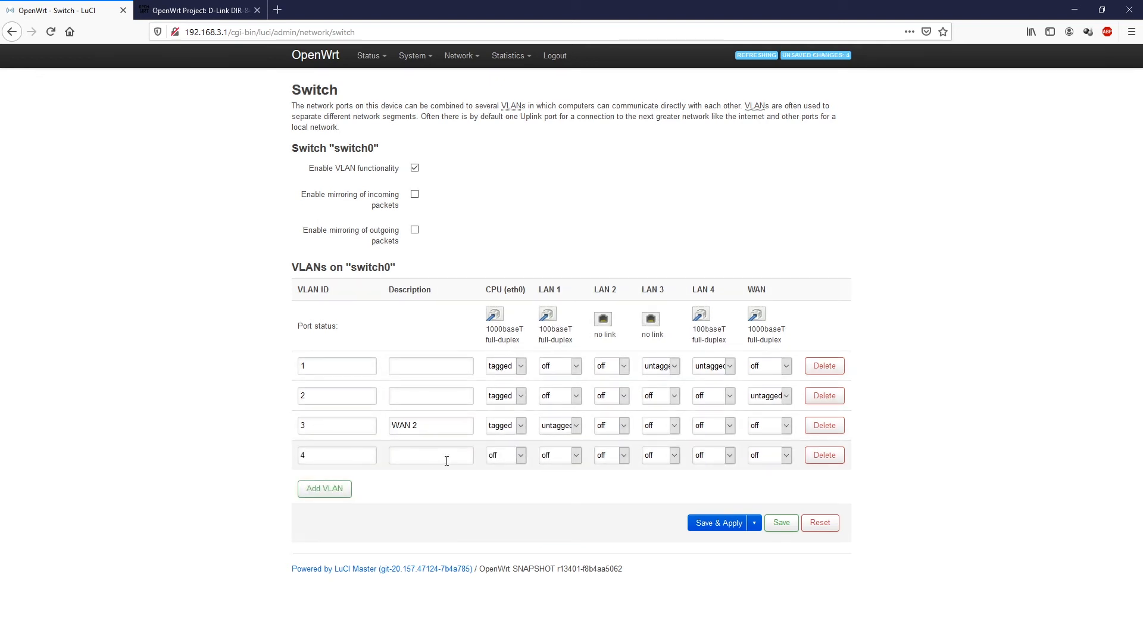
{"action": "type", "text": "WAN"}
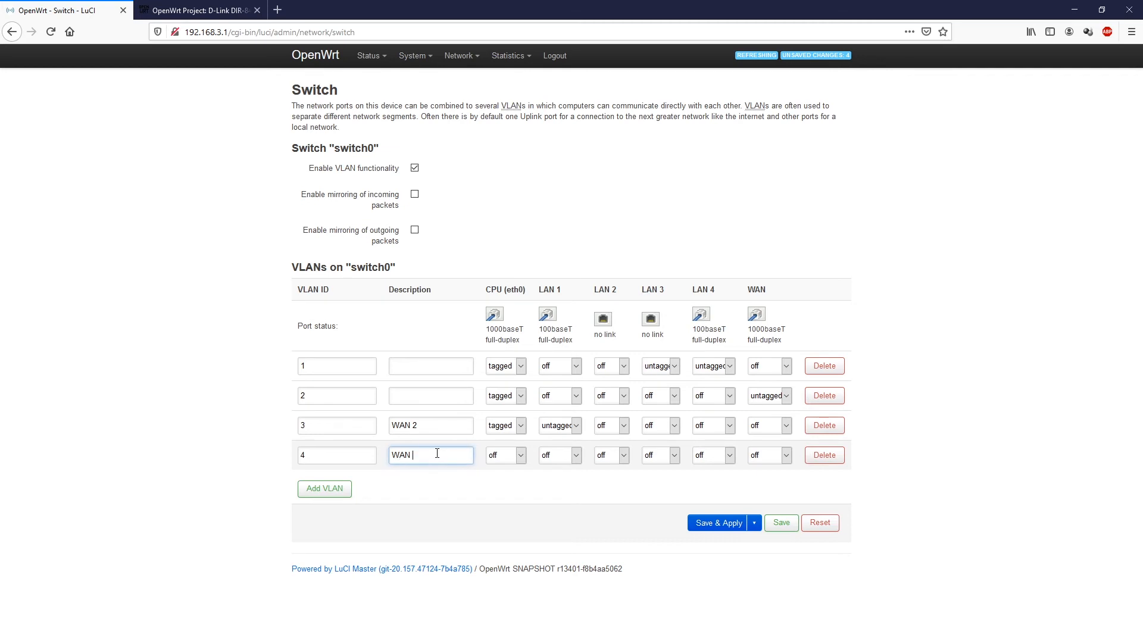
{"action": "left_click", "coordinate": [521, 454]}
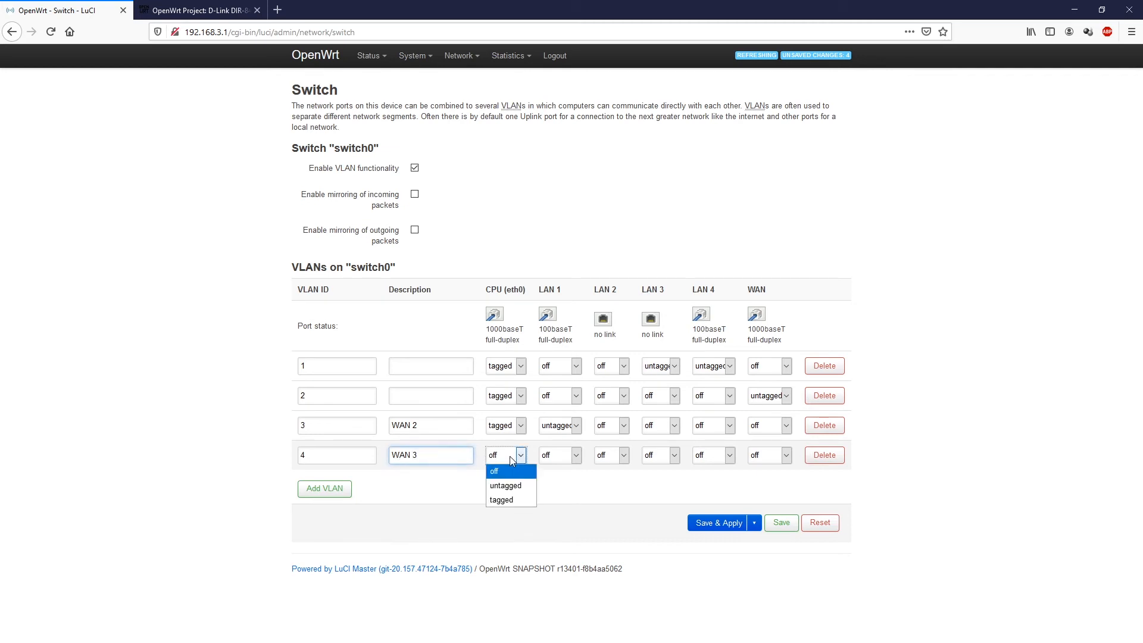
{"action": "left_click", "coordinate": [501, 500]}
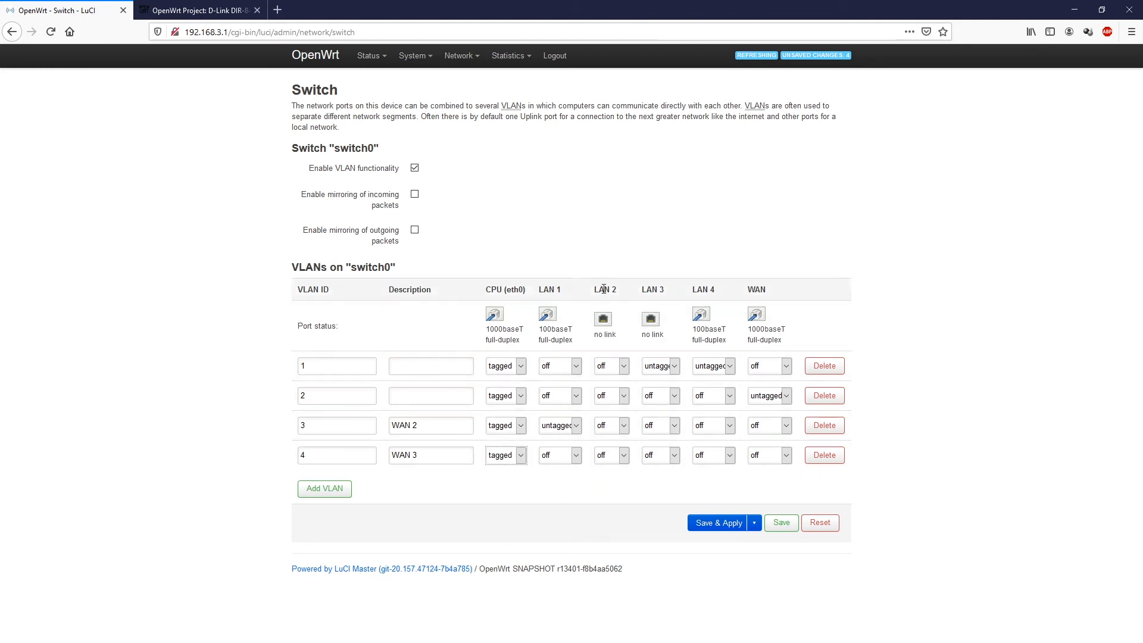
{"action": "left_click", "coordinate": [612, 455]}
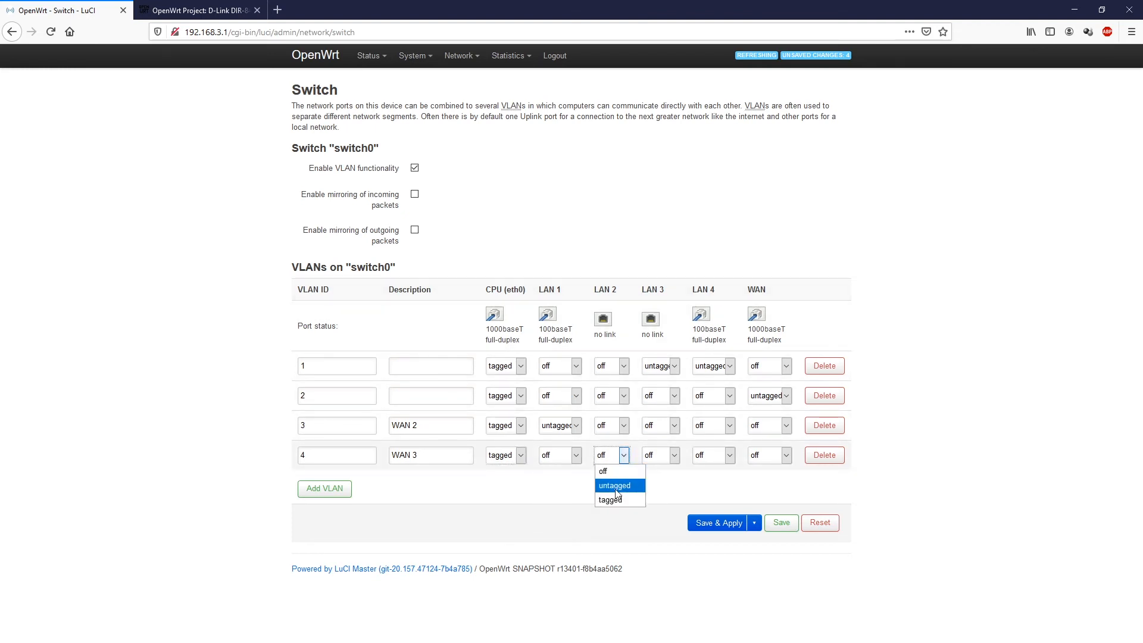
{"action": "left_click", "coordinate": [619, 485]}
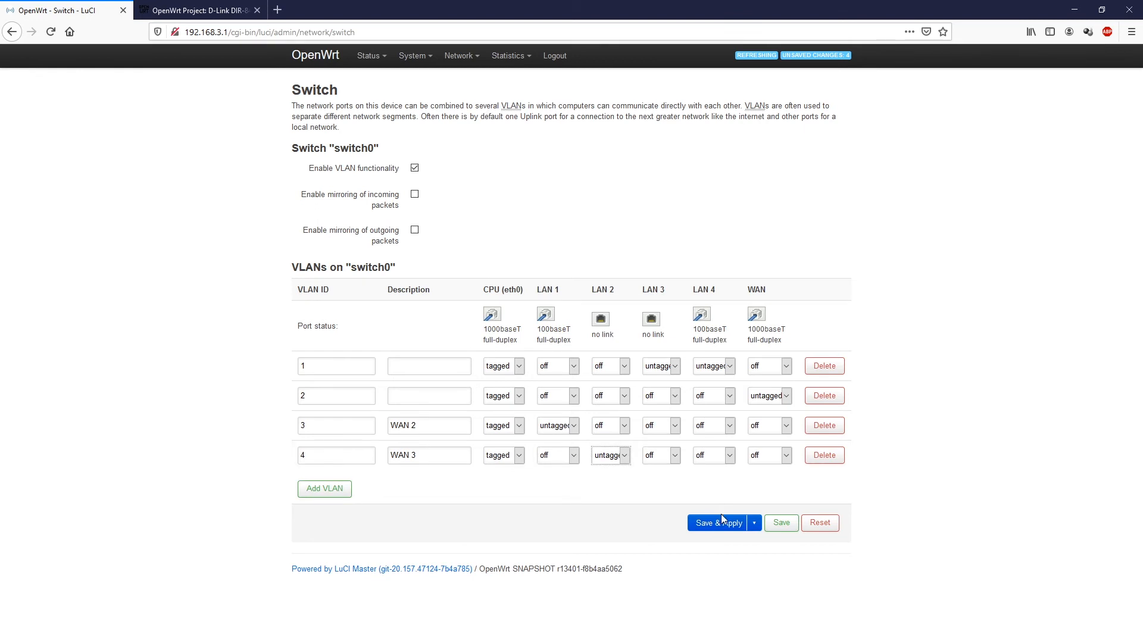
{"action": "left_click", "coordinate": [718, 523]}
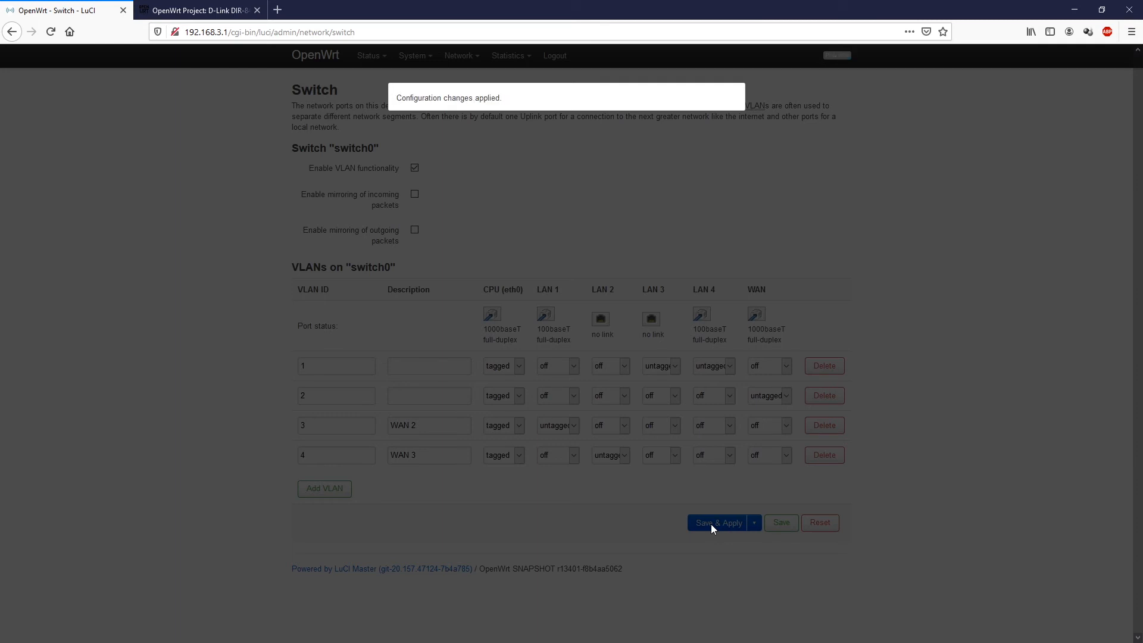
Step: Wait for the switch changes to apply, then bring up the Network menu
{"action": "left_click", "coordinate": [718, 522]}
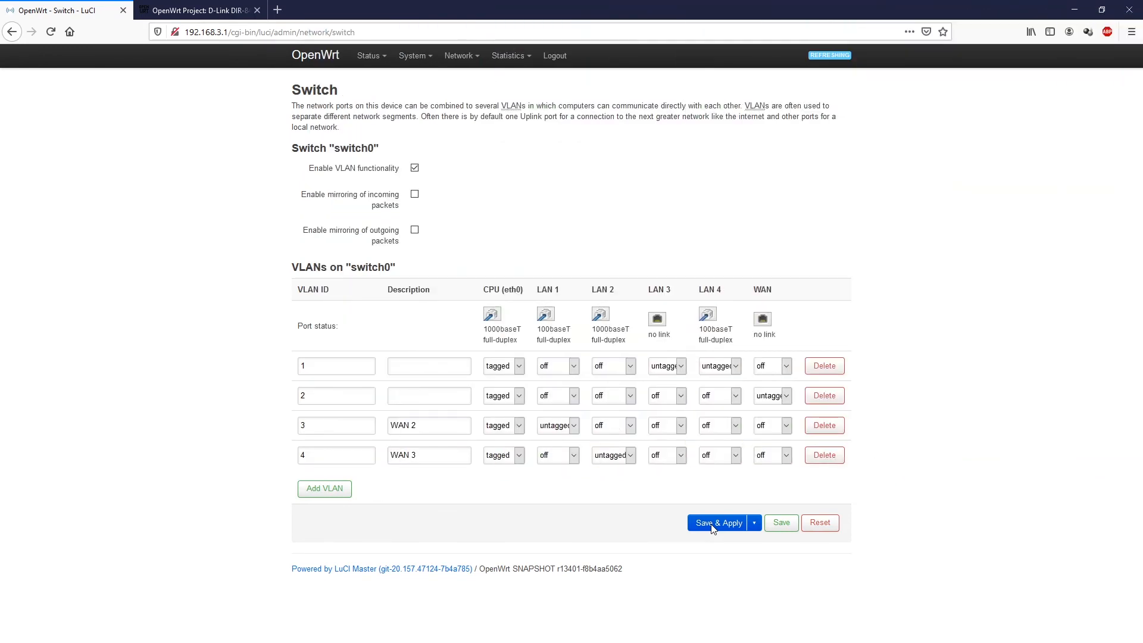
{"action": "left_click", "coordinate": [508, 56]}
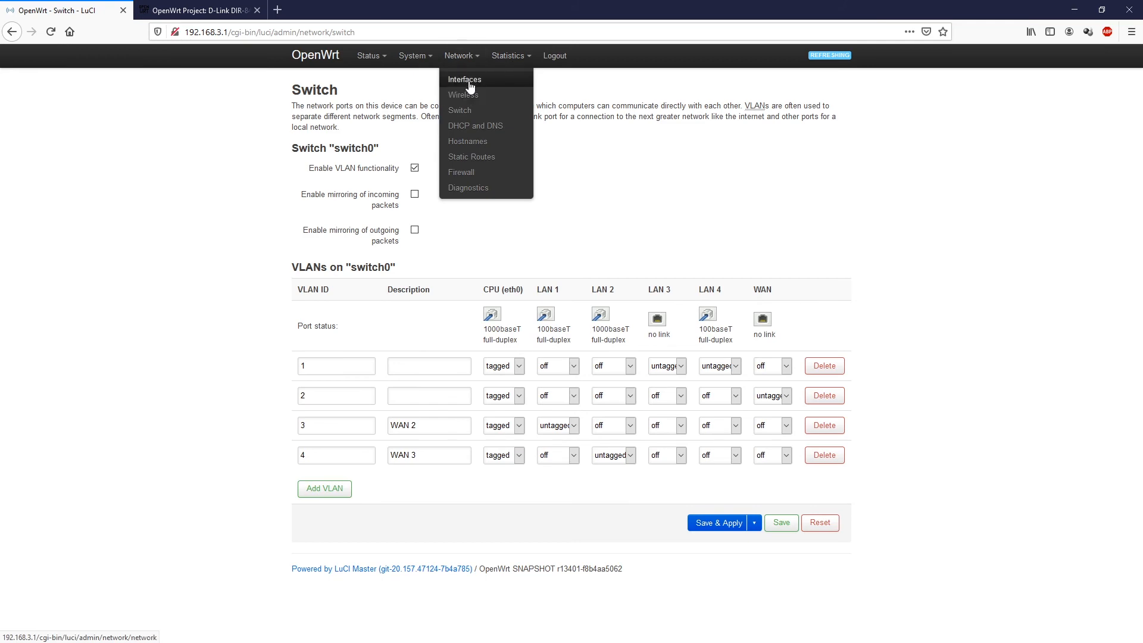
Step: Create DHCP-client interface 'WAN3' on eth0.4, save it, and Save & Apply
{"action": "left_click", "coordinate": [464, 78]}
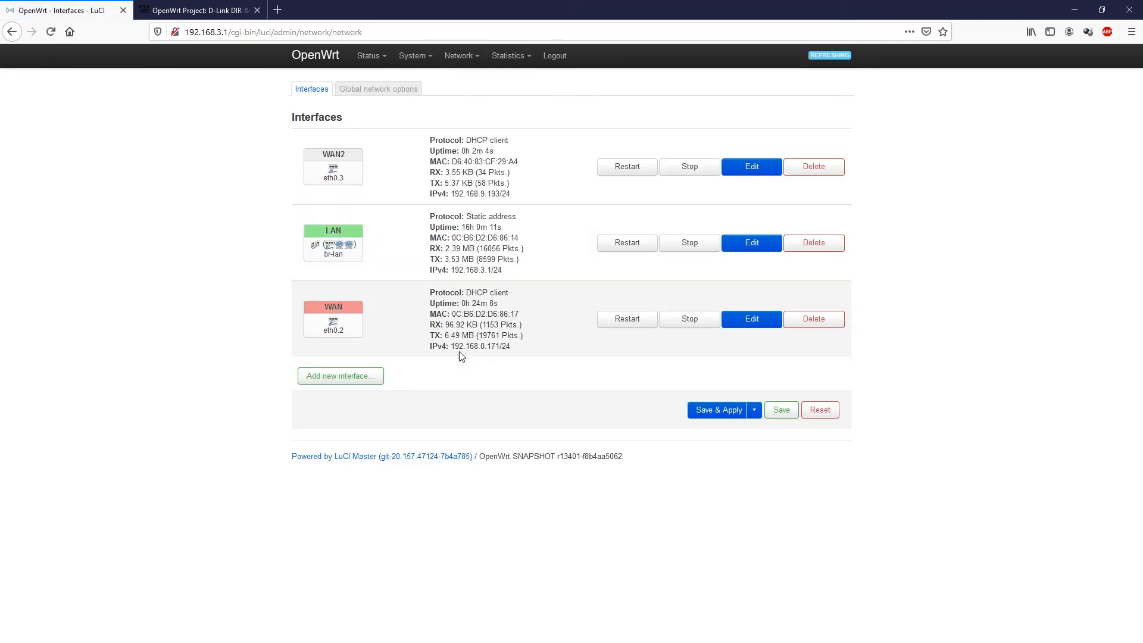
{"action": "mouse_move", "coordinate": [339, 384]}
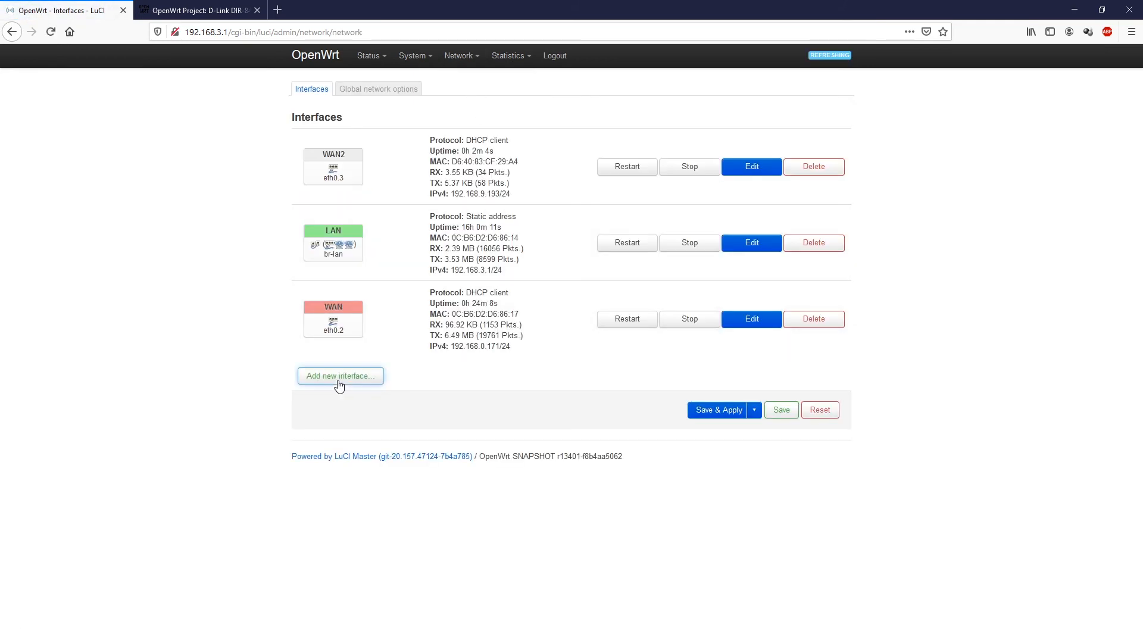
{"action": "left_click", "coordinate": [340, 376]}
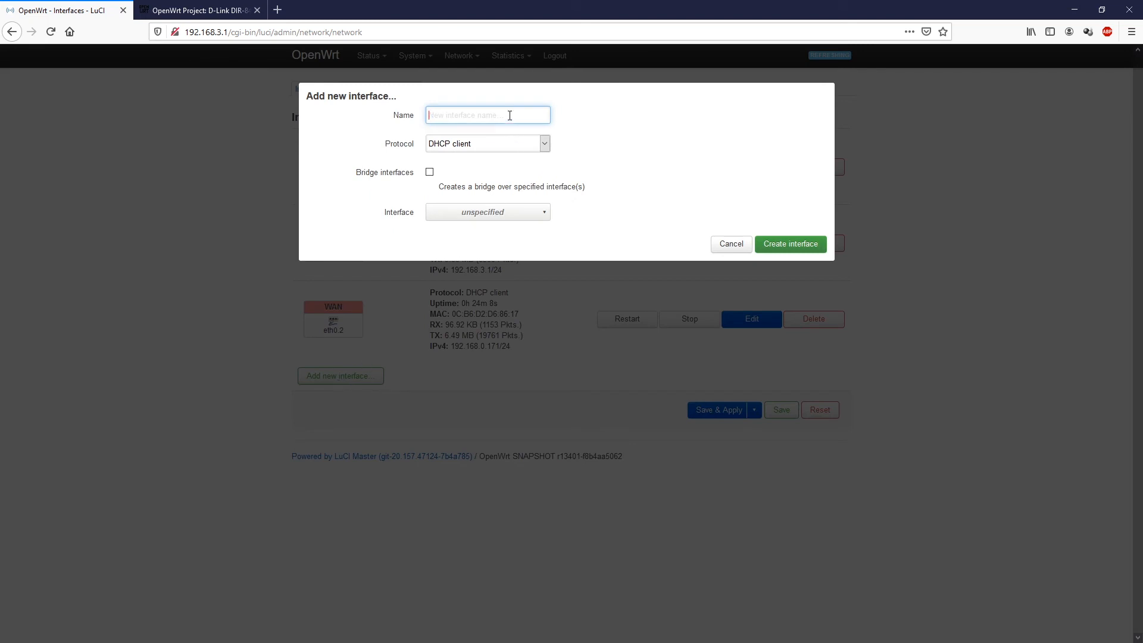
{"action": "type", "text": "wa"}
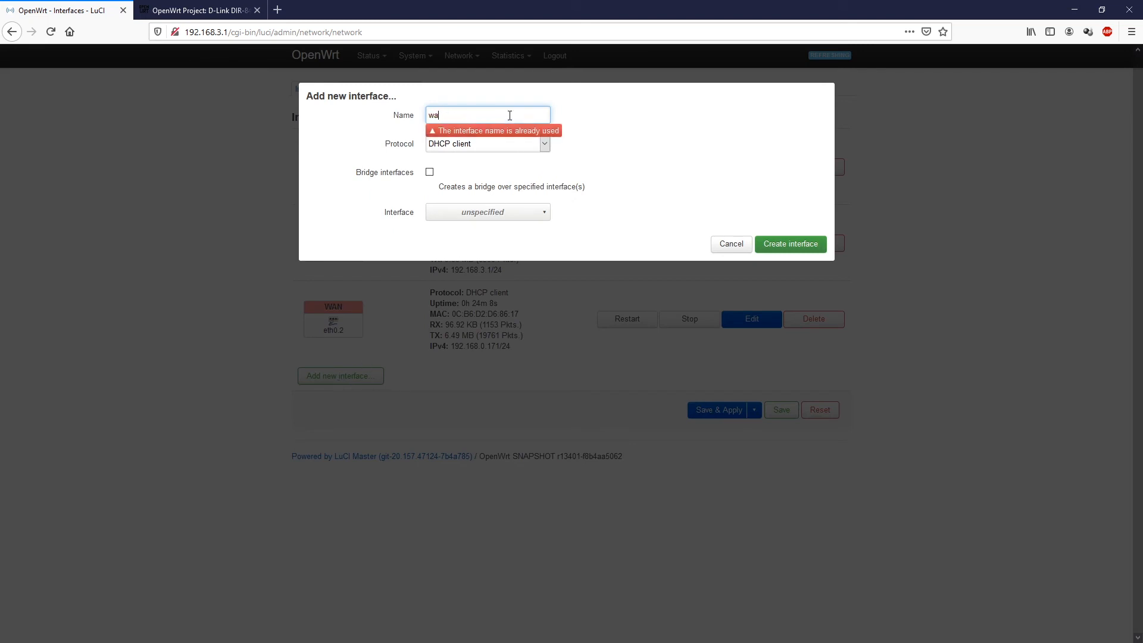
{"action": "type", "text": "WAN3"}
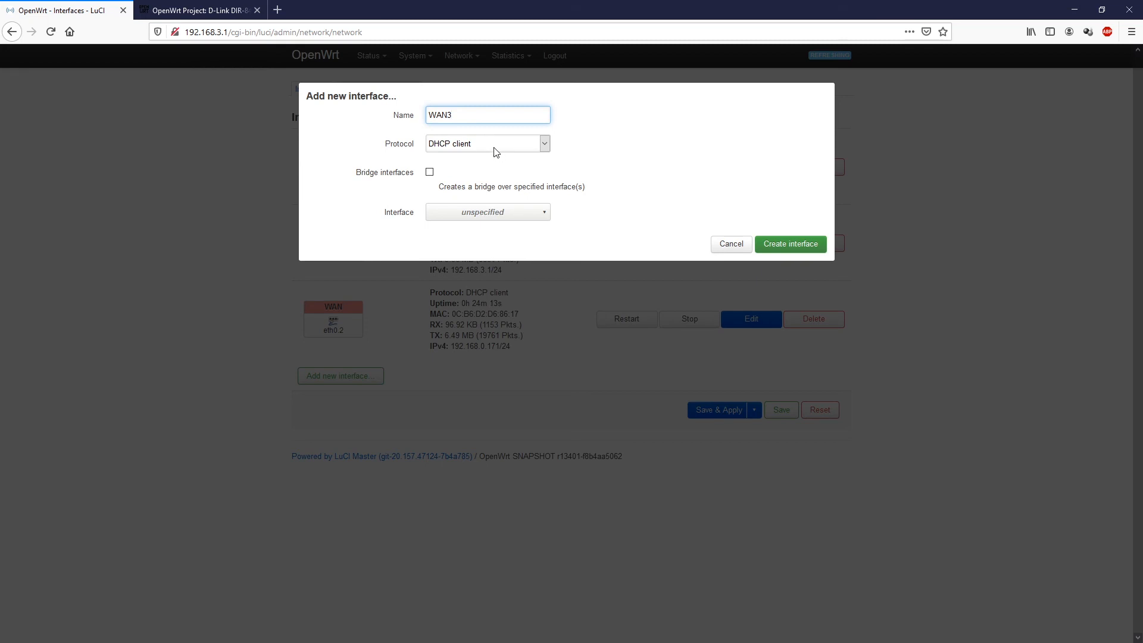
{"action": "mouse_move", "coordinate": [485, 215]}
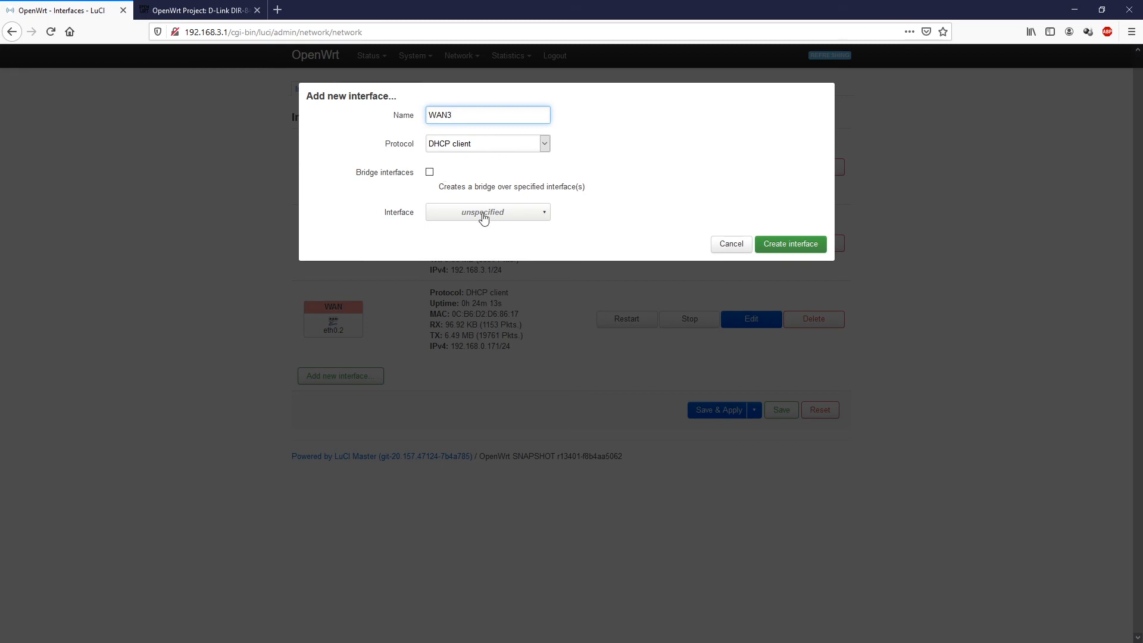
{"action": "left_click", "coordinate": [486, 212]}
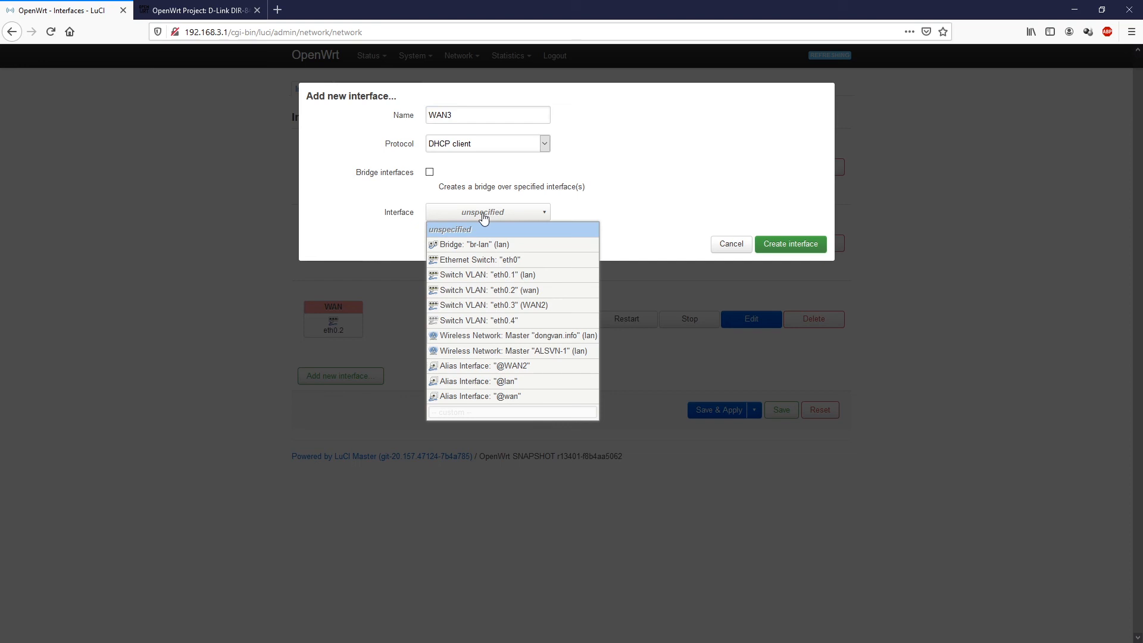
{"action": "mouse_move", "coordinate": [536, 320]}
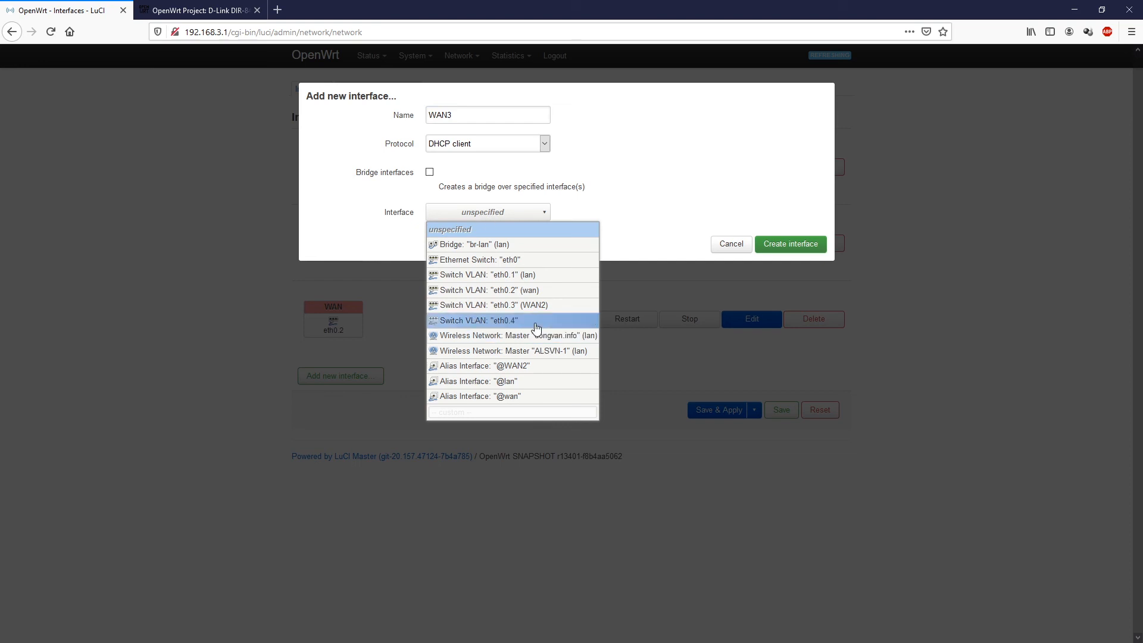
{"action": "left_click", "coordinate": [490, 320]}
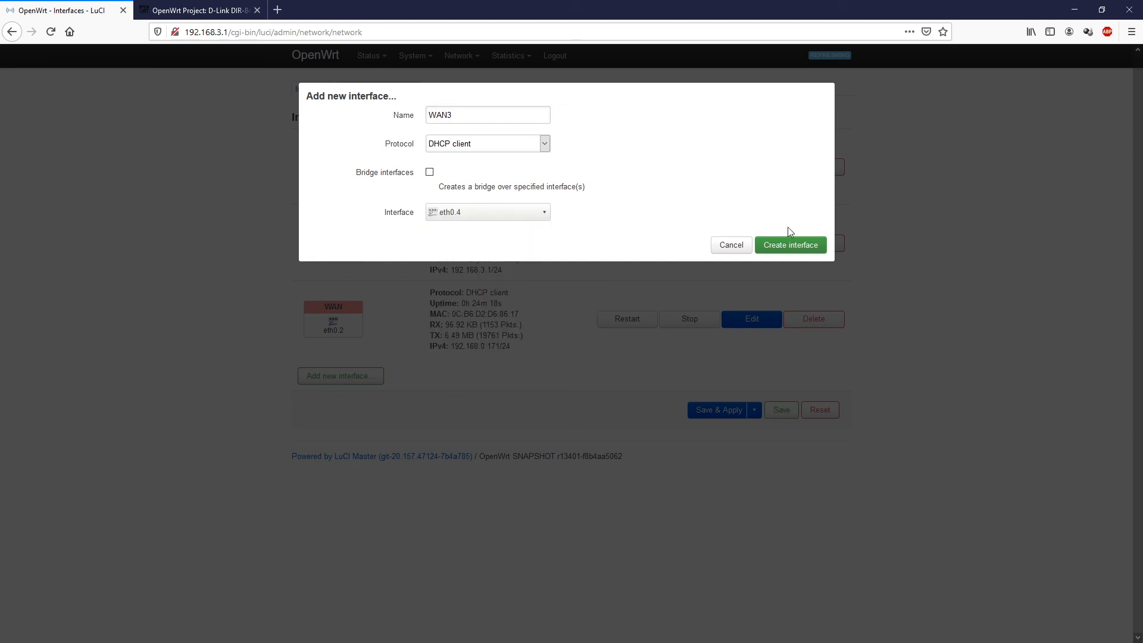
{"action": "left_click", "coordinate": [790, 244]}
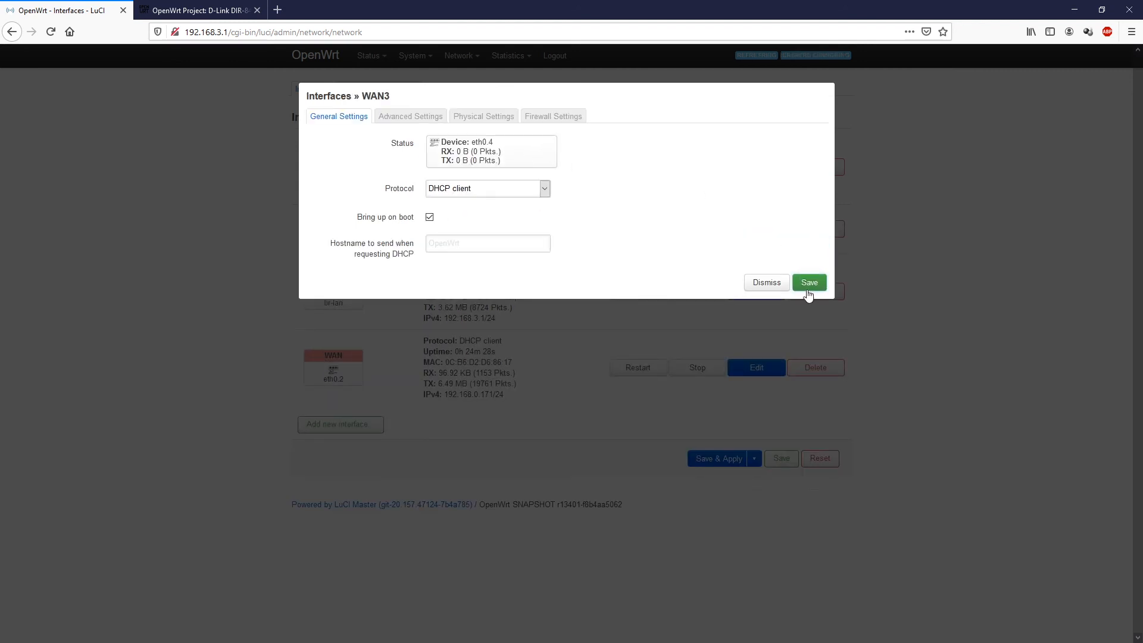
{"action": "left_click", "coordinate": [809, 283]}
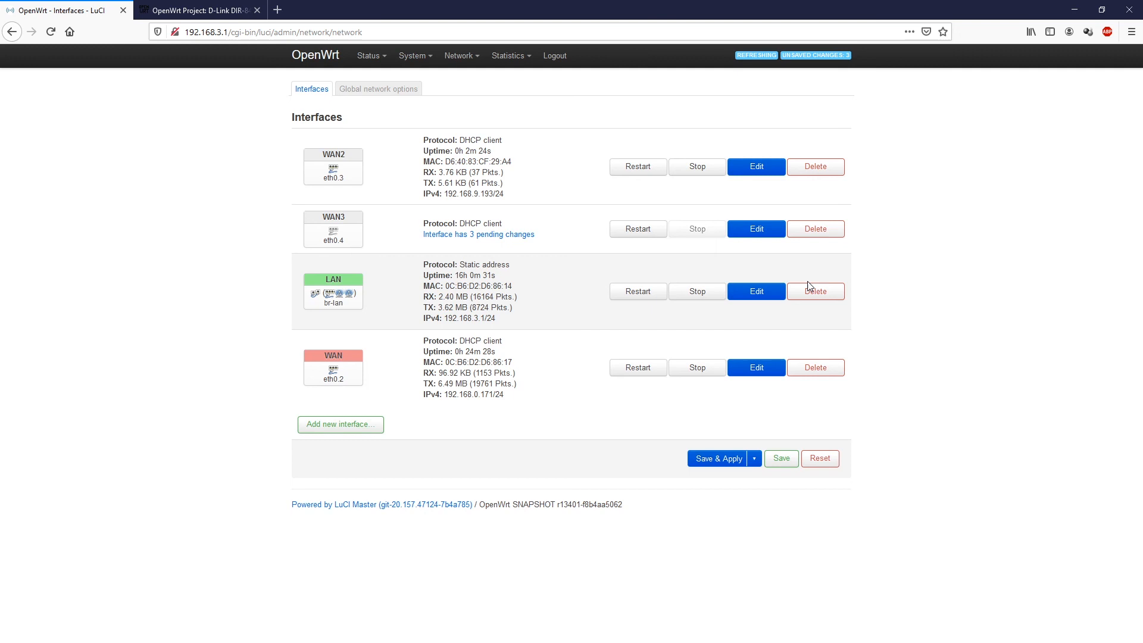
{"action": "left_click", "coordinate": [718, 459]}
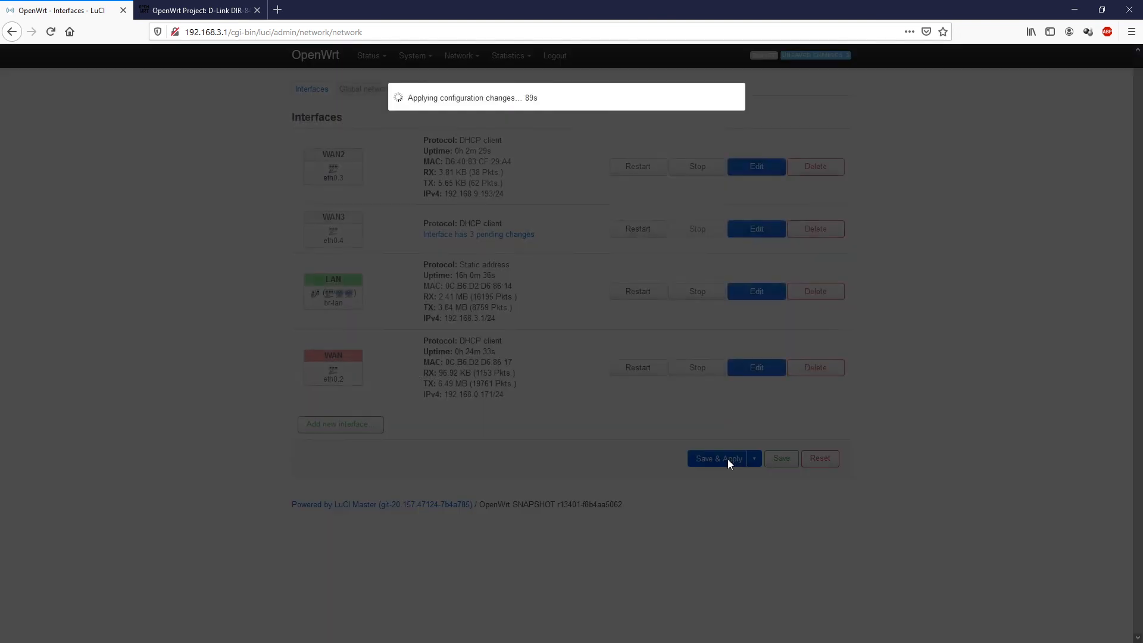